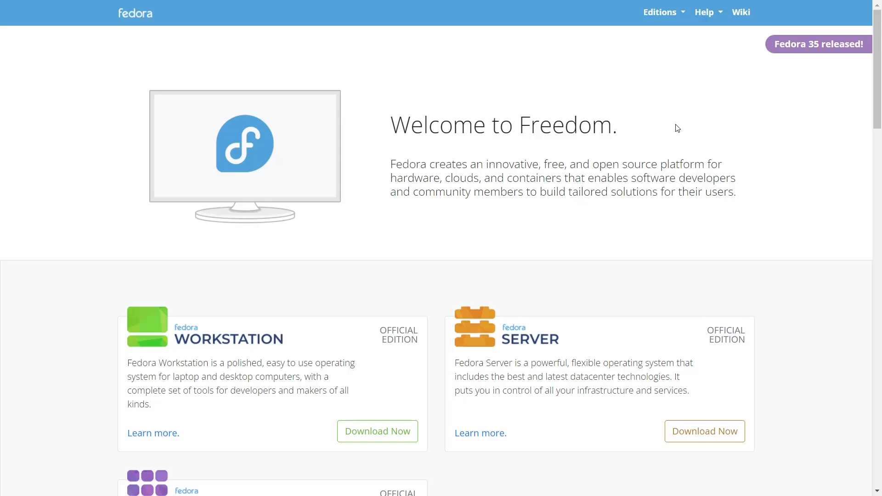
pyautogui.moveTo(856, 182)
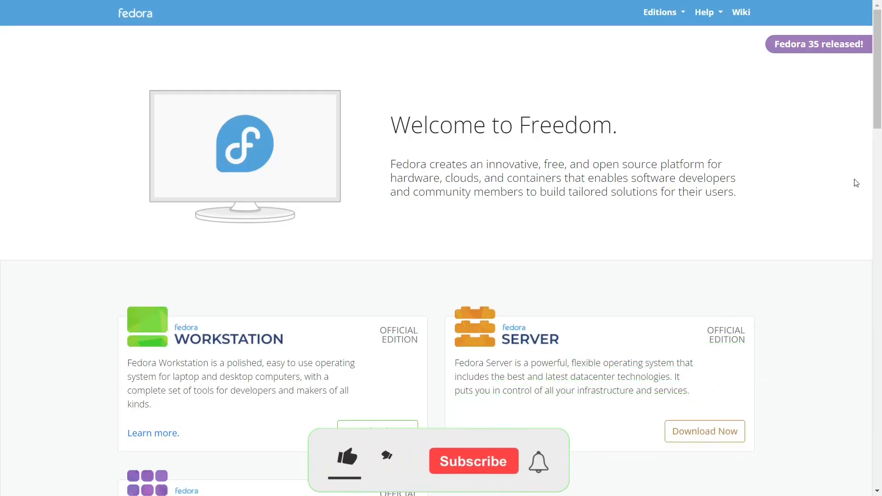
# Scroll the Fedora homepage down to the Workstation, Server and IoT edition cards.
pyautogui.click(345, 460)
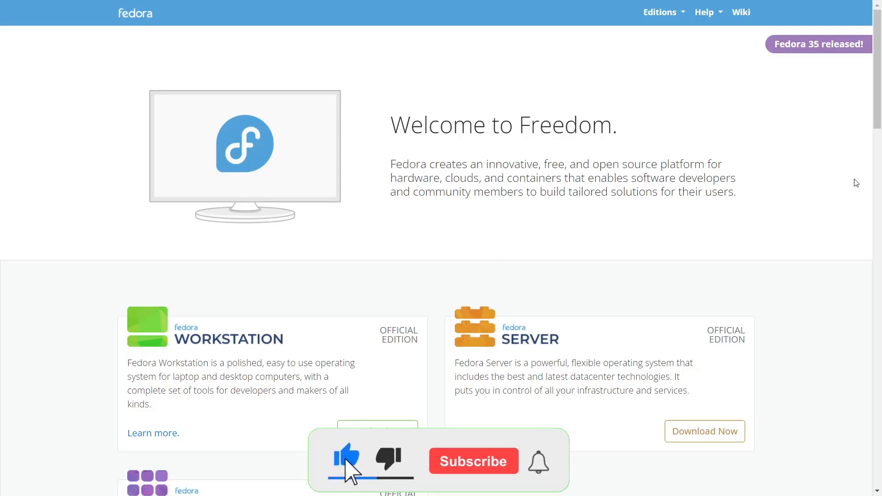
pyautogui.click(474, 461)
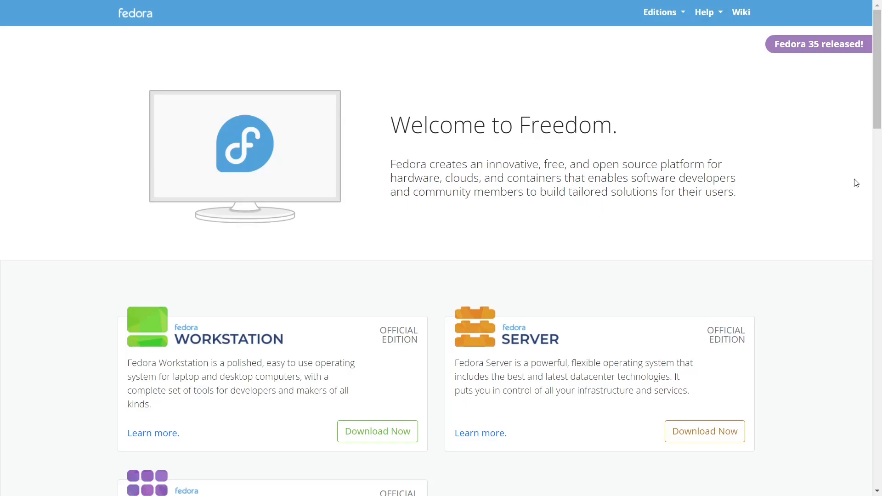
pyautogui.scroll(-3)
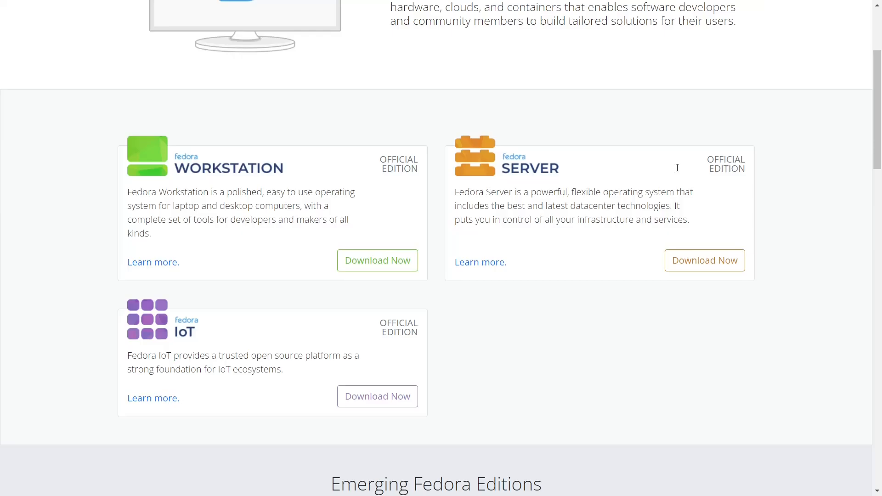
pyautogui.scroll(3)
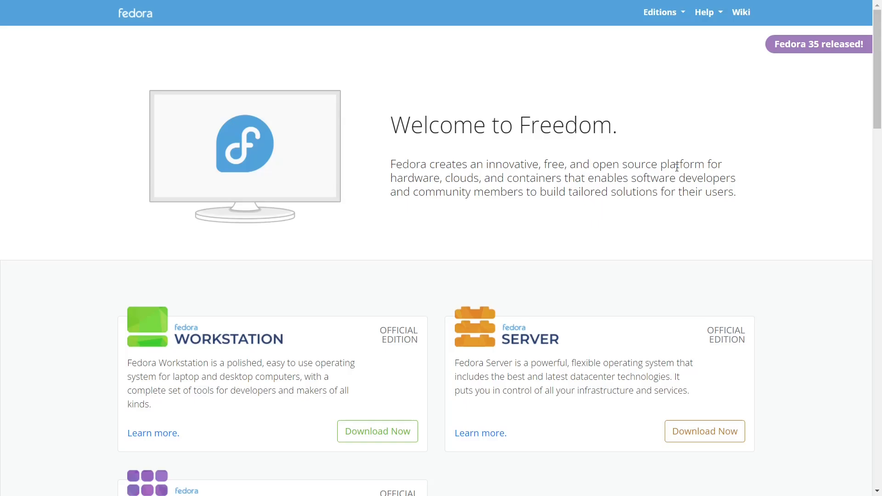
pyautogui.scroll(-3)
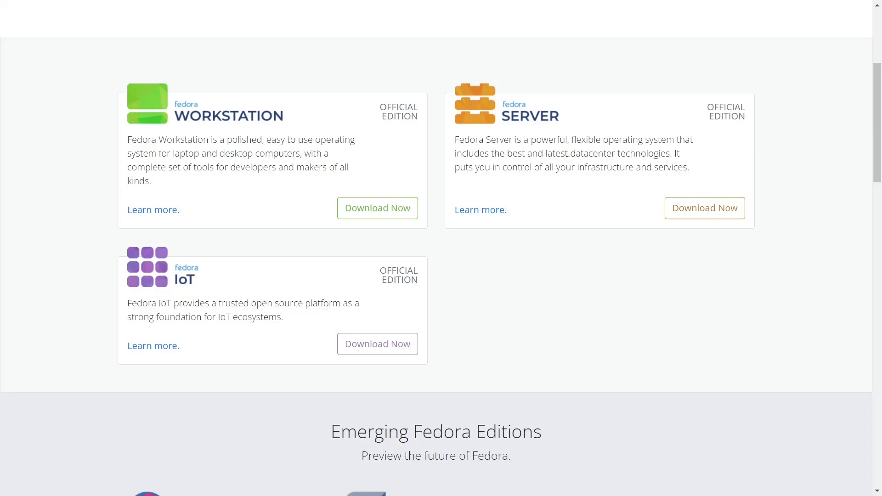
pyautogui.scroll(-3)
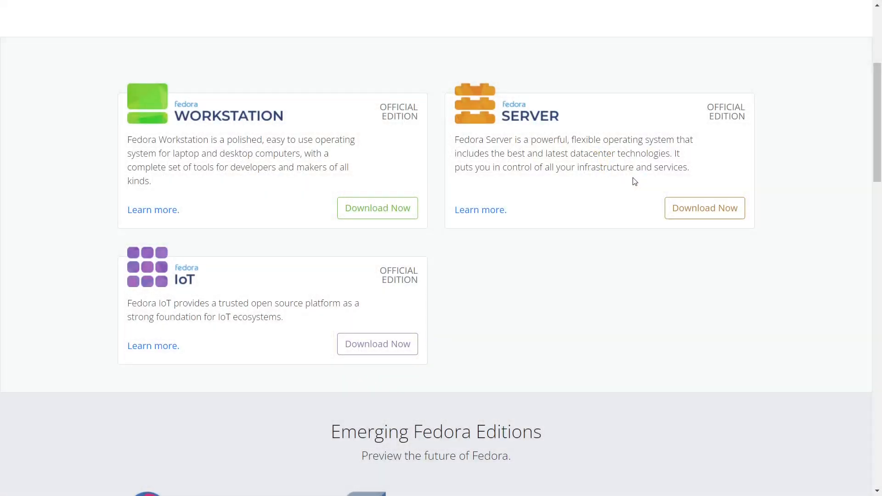
pyautogui.moveTo(547, 133)
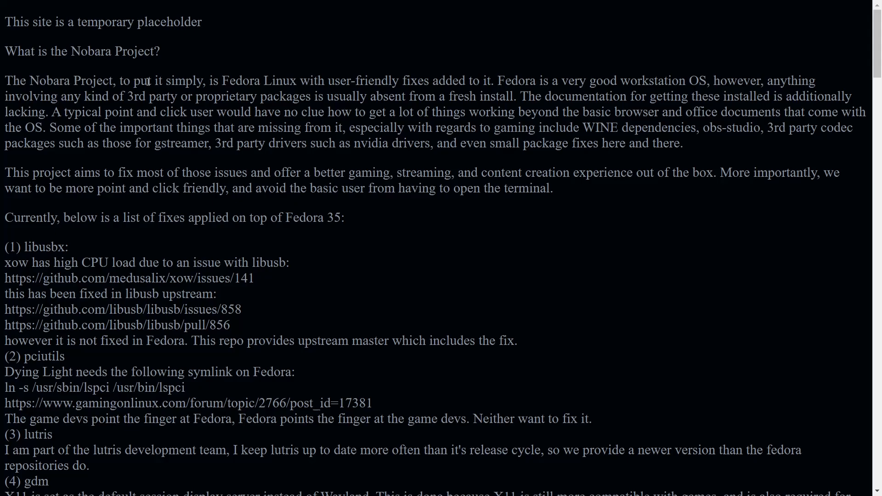
pyautogui.moveTo(316, 90)
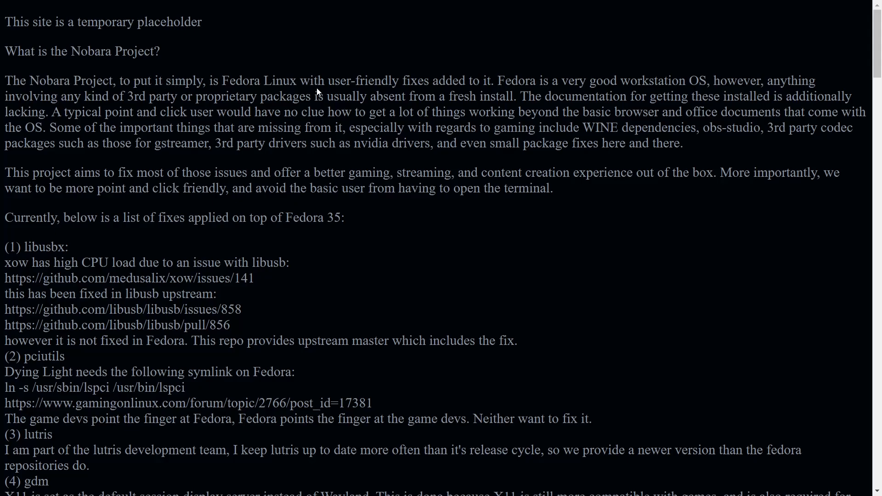
pyautogui.moveTo(641, 81)
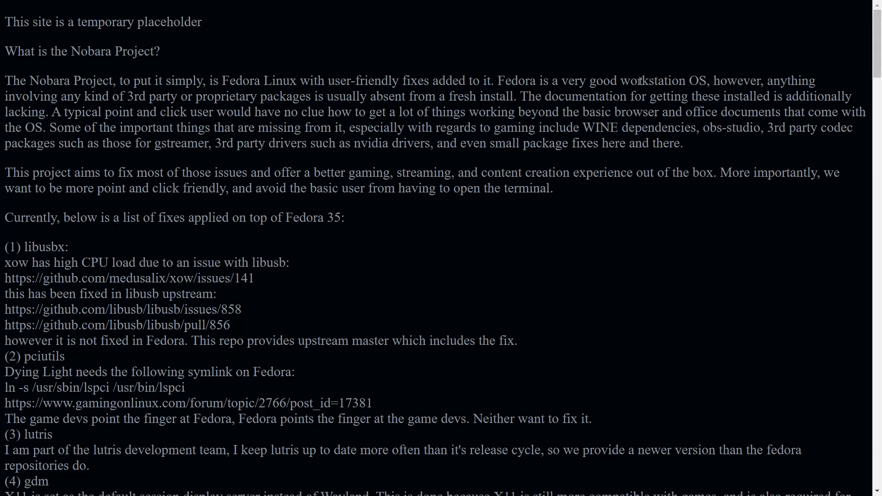
pyautogui.moveTo(583, 135)
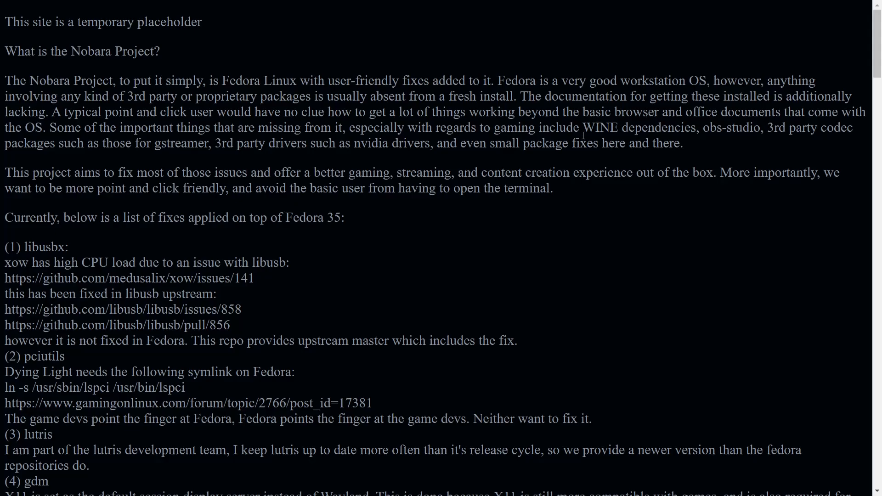
# Scroll the Nobara page past the package lists to the Notes, Disclaimer and Workstation 35 ISO links.
pyautogui.scroll(-3)
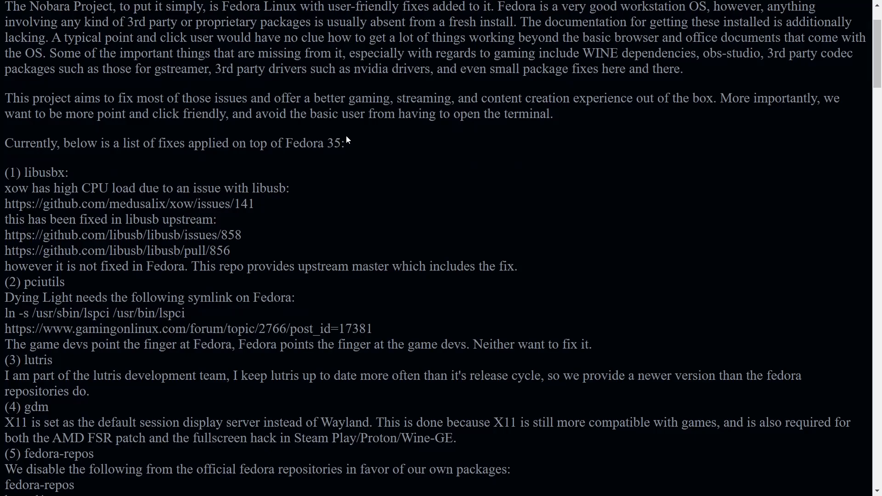
pyautogui.scroll(-3)
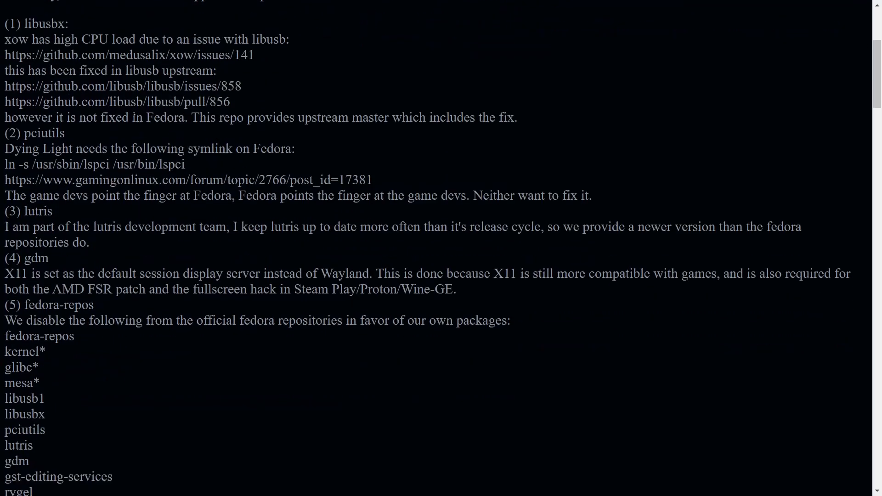
pyautogui.scroll(-3)
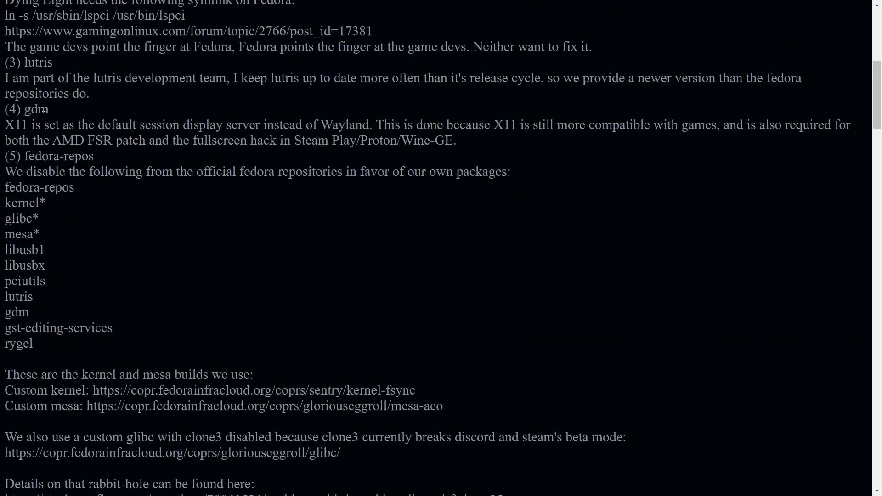
pyautogui.scroll(-3)
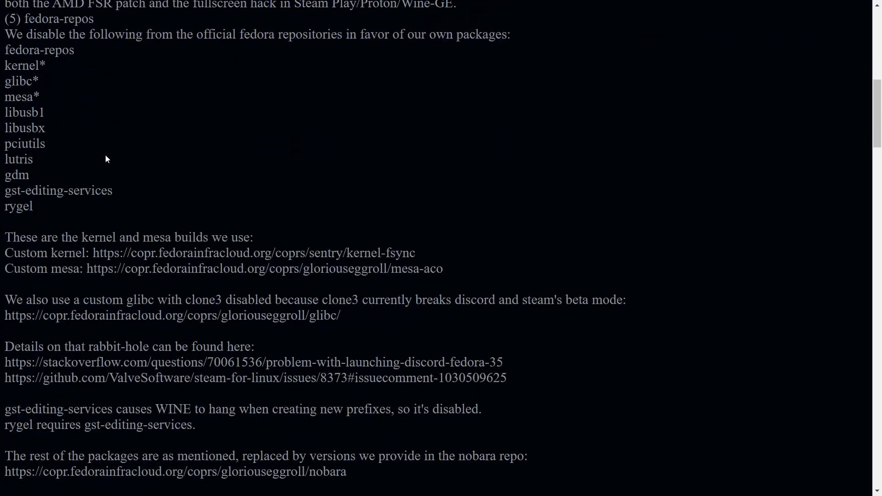
pyautogui.scroll(-3)
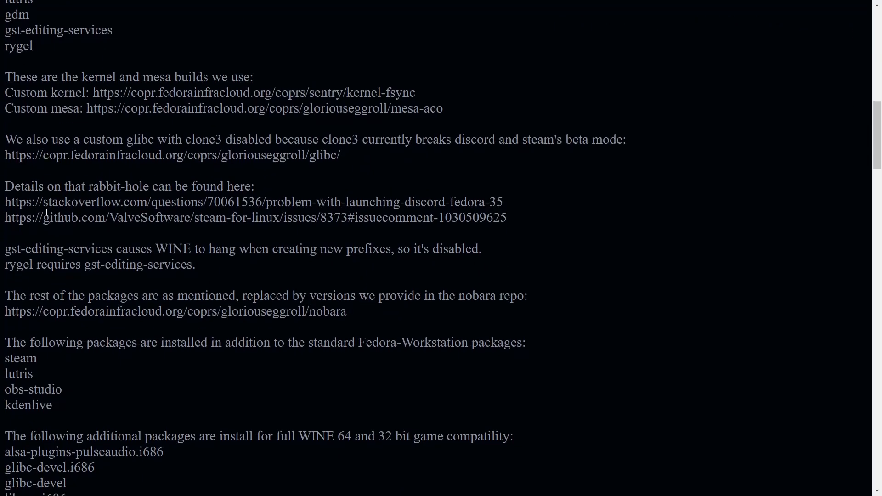
pyautogui.scroll(-3)
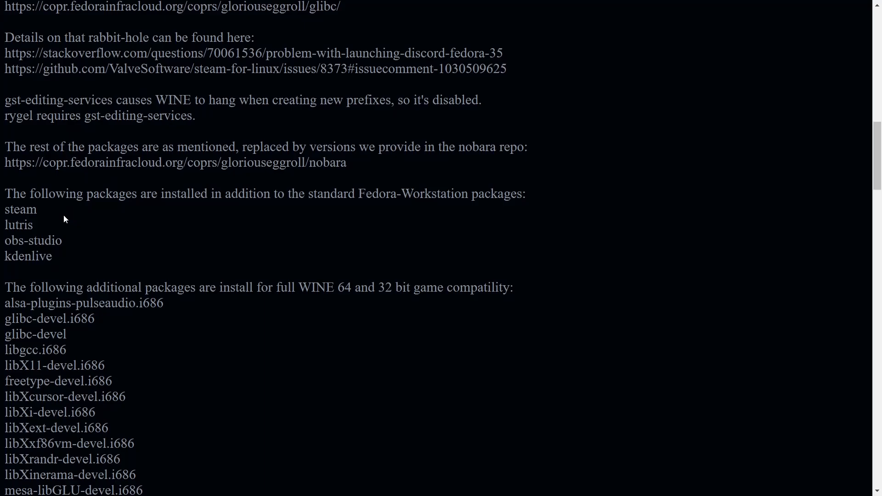
pyautogui.scroll(-3)
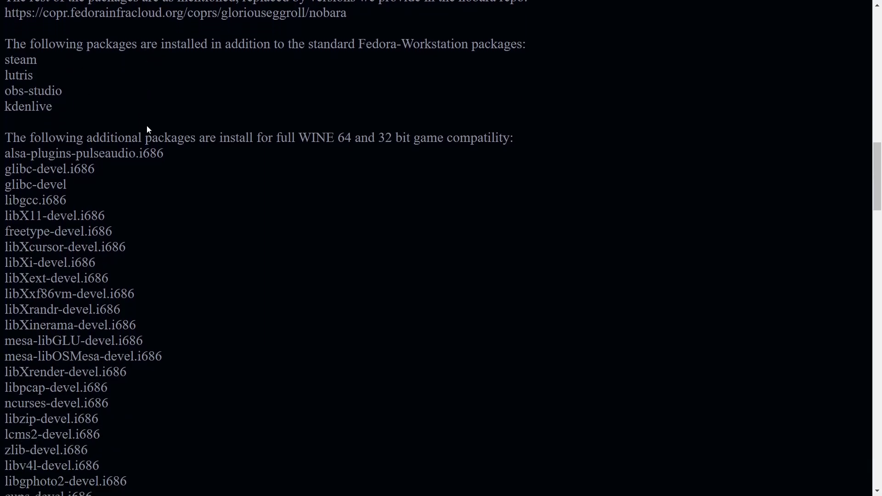
pyautogui.scroll(-3)
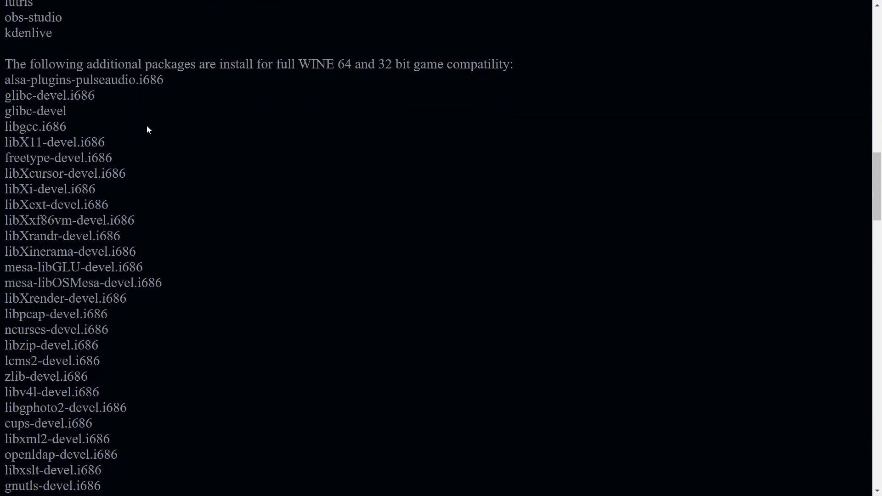
pyautogui.scroll(-3)
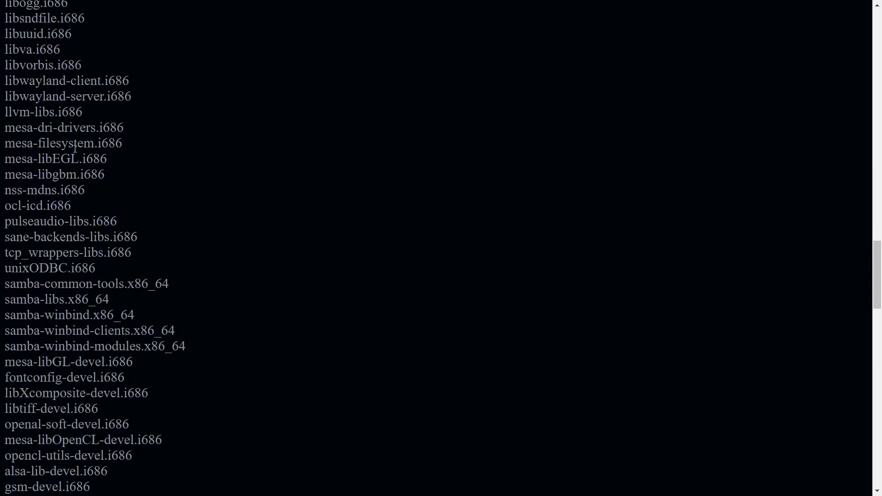
pyautogui.scroll(-3)
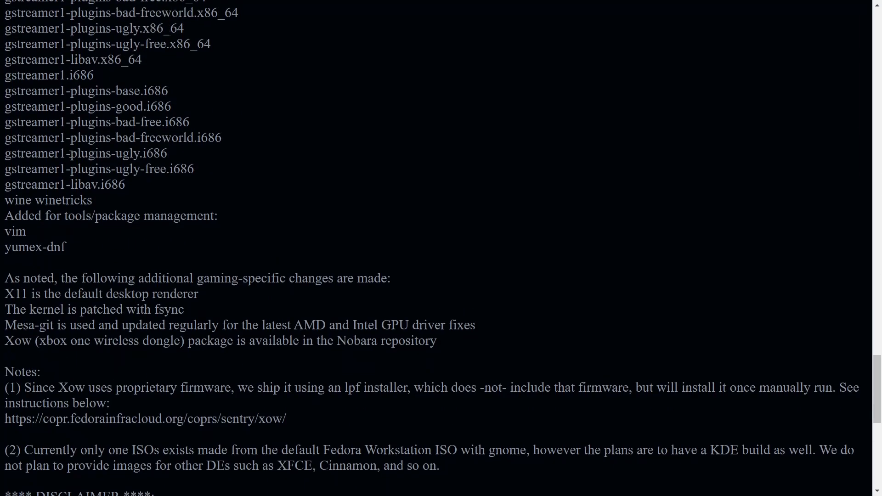
pyautogui.scroll(-3)
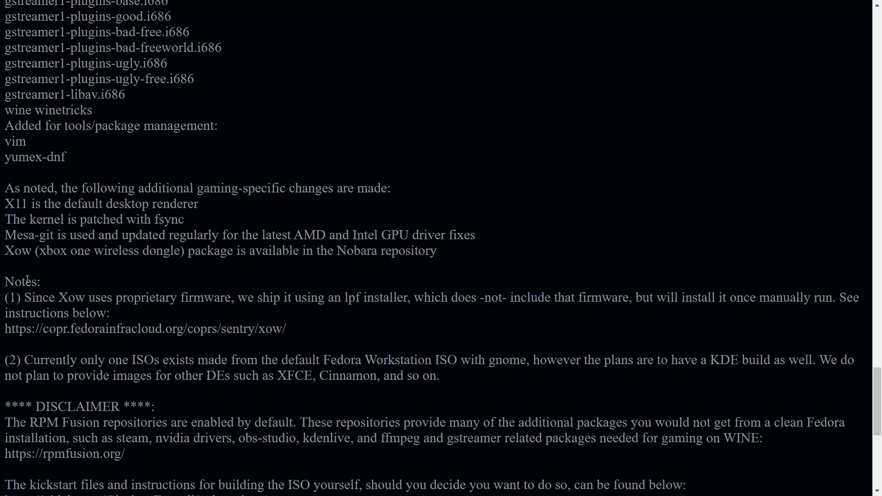
pyautogui.scroll(-3)
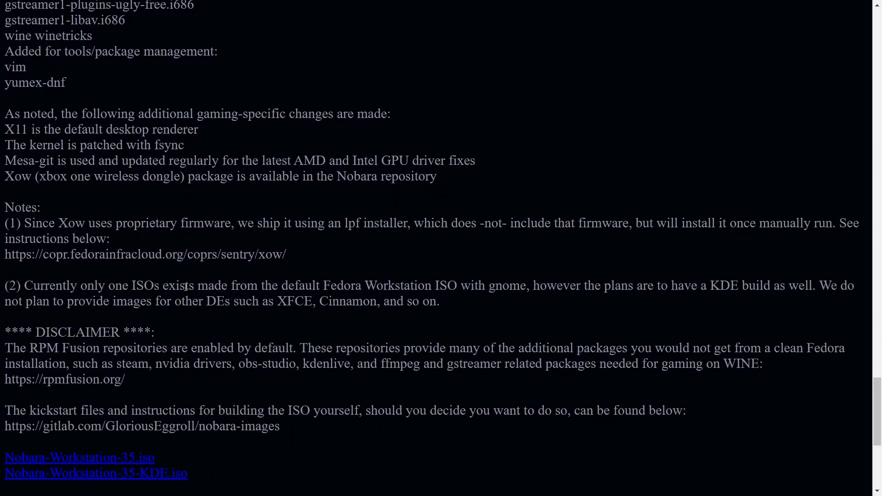
pyautogui.moveTo(301, 296)
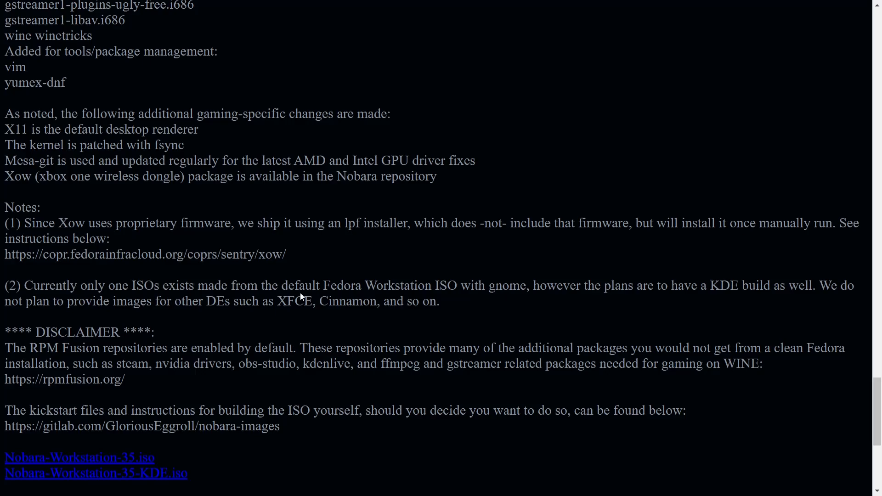
pyautogui.scroll(-3)
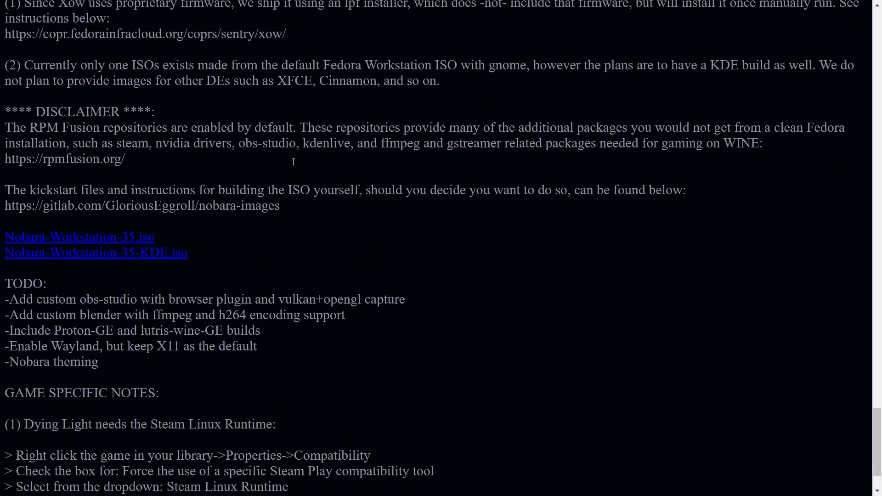
pyautogui.moveTo(143, 243)
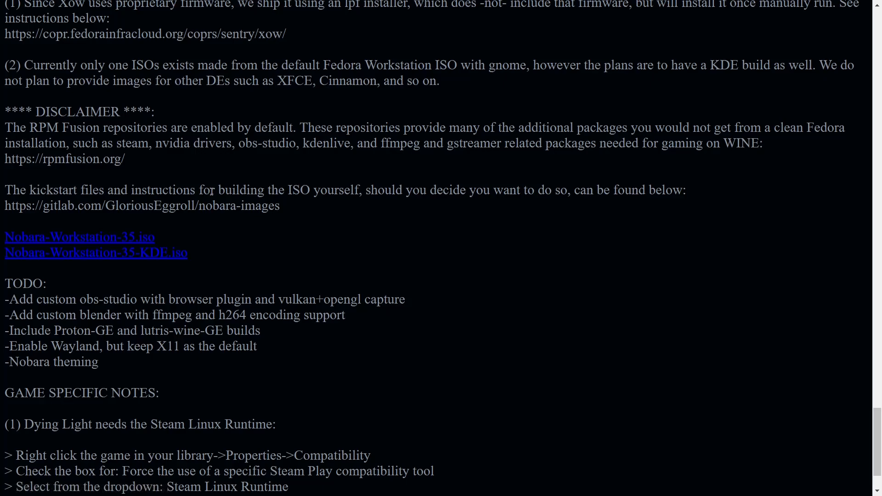
pyautogui.moveTo(335, 188)
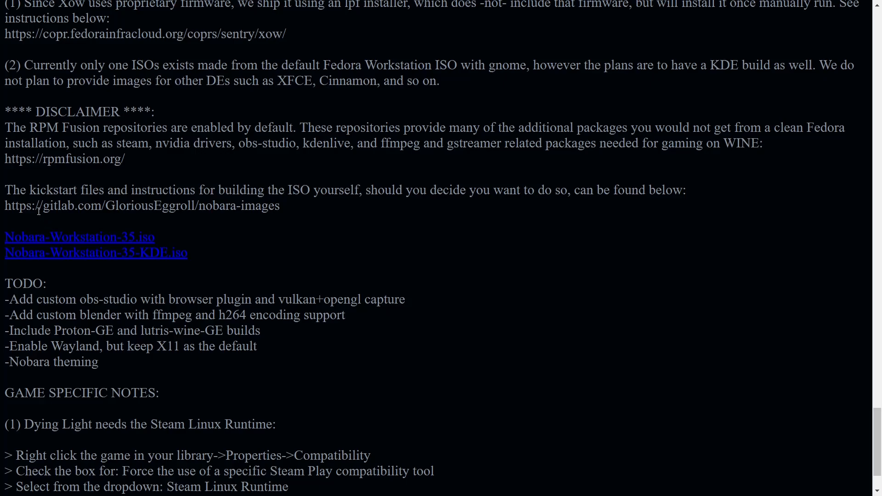
pyautogui.scroll(-3)
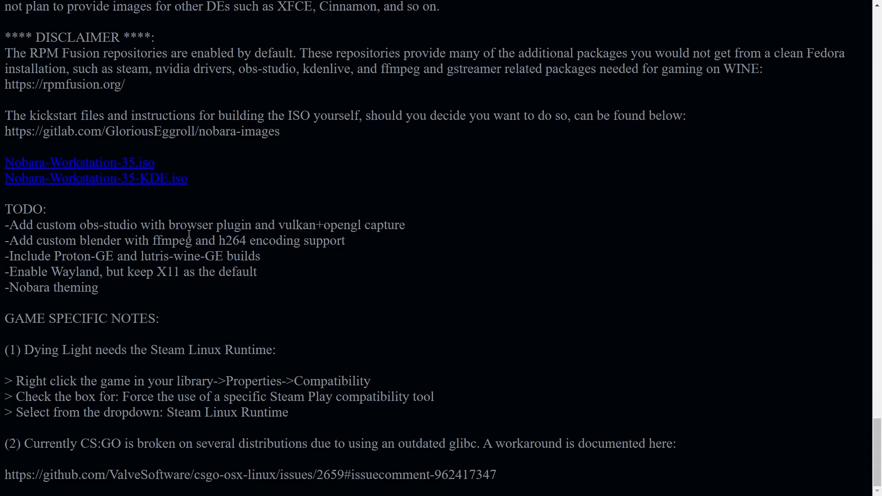
pyautogui.moveTo(71, 332)
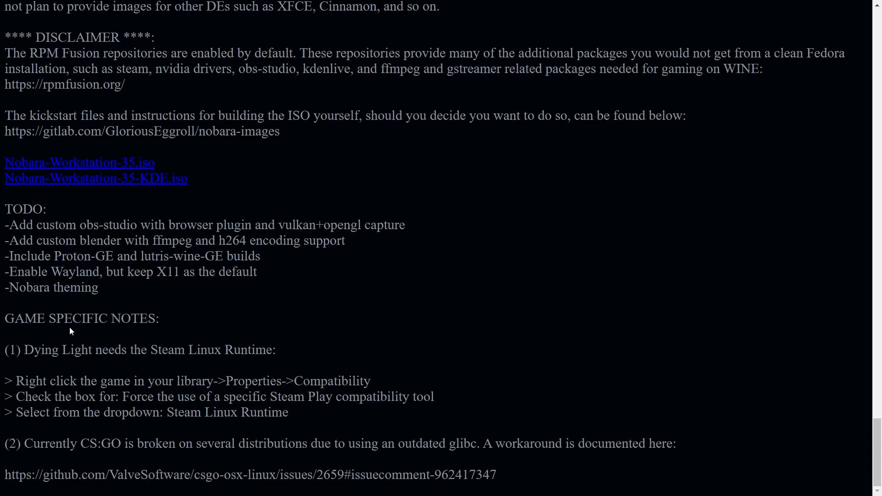
pyautogui.moveTo(91, 346)
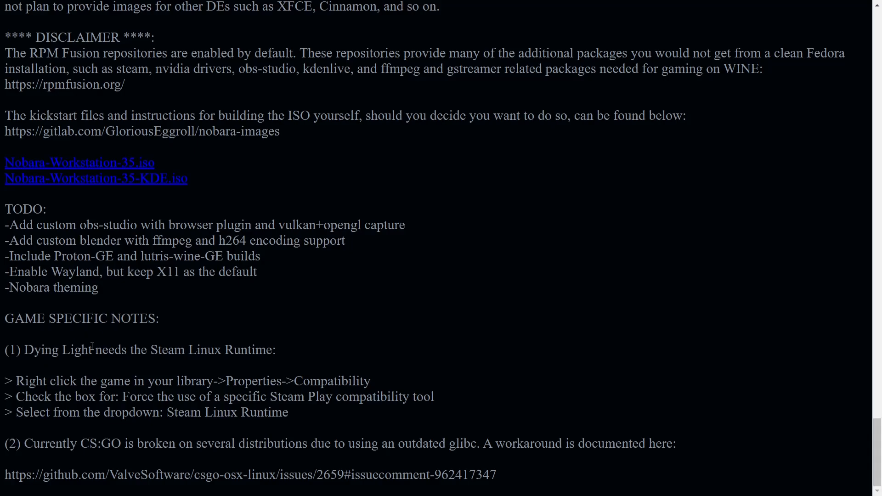
pyautogui.moveTo(134, 439)
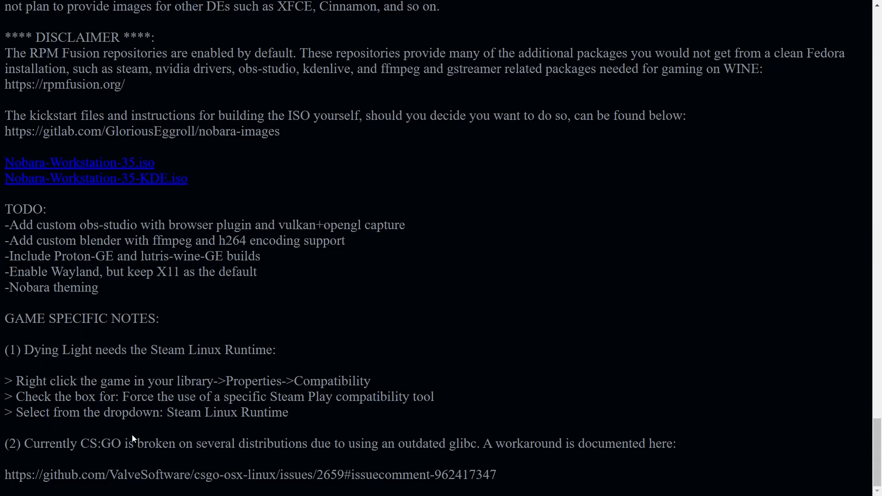
pyautogui.scroll(-3)
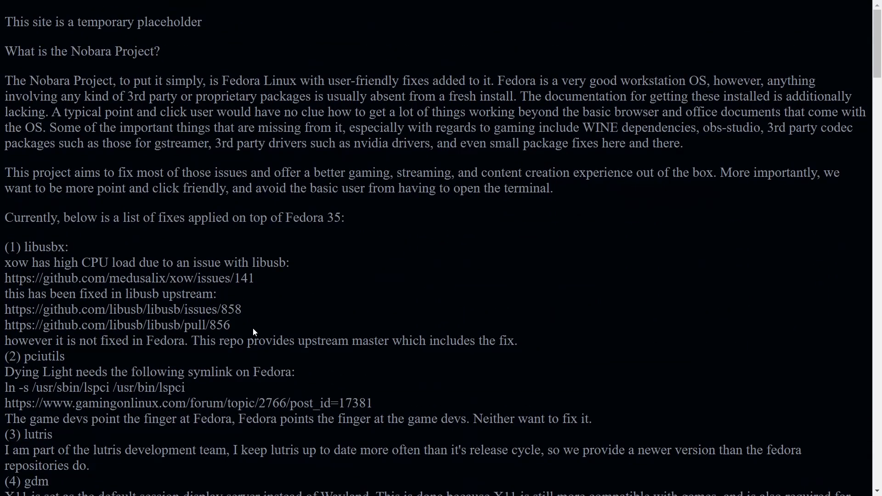
# Open the Activities overview and show the full installed-applications grid.
pyautogui.click(23, 7)
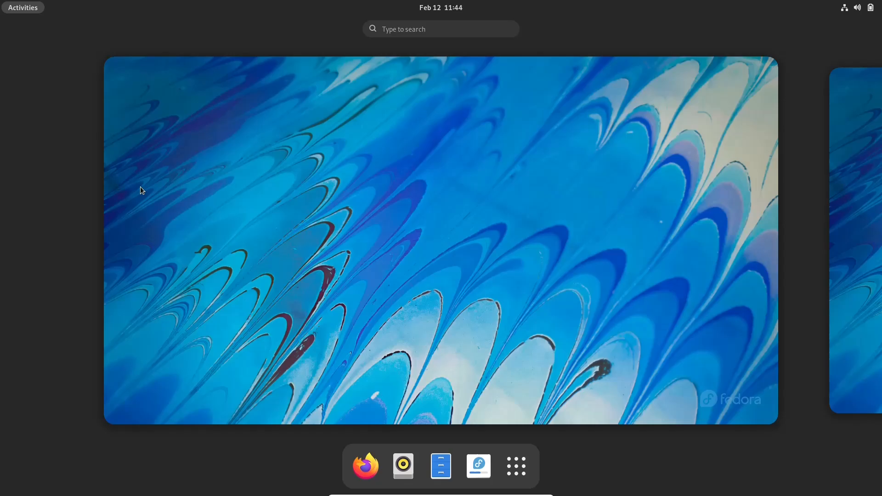
pyautogui.moveTo(249, 212)
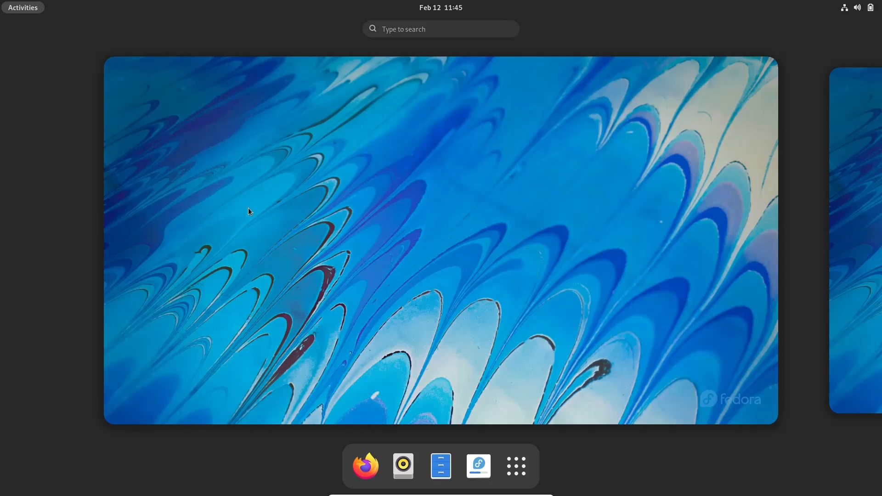
pyautogui.click(515, 466)
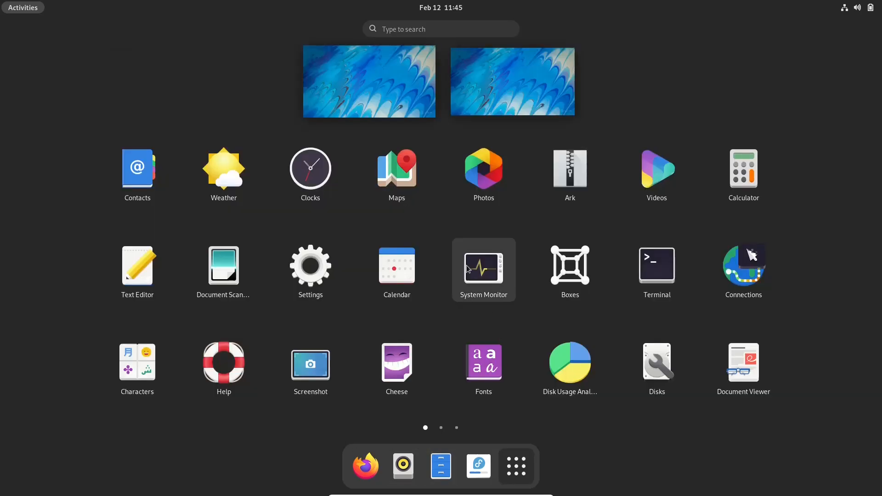
pyautogui.moveTo(94, 115)
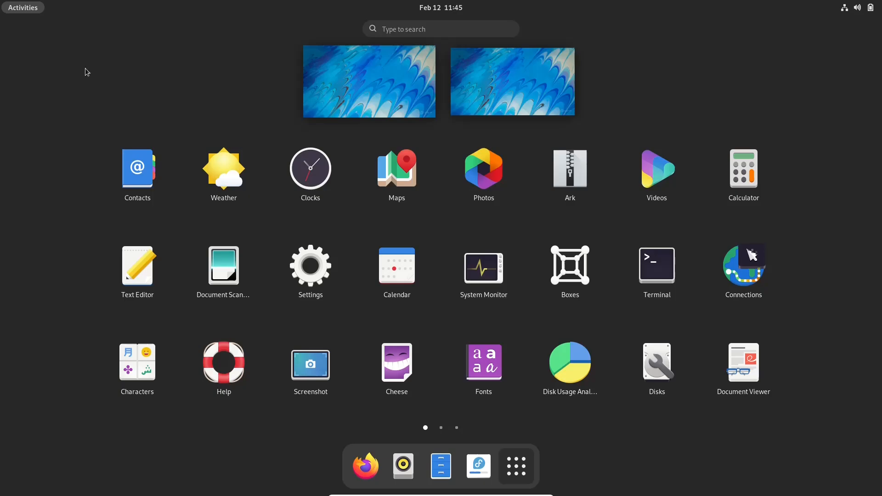
pyautogui.moveTo(570, 269)
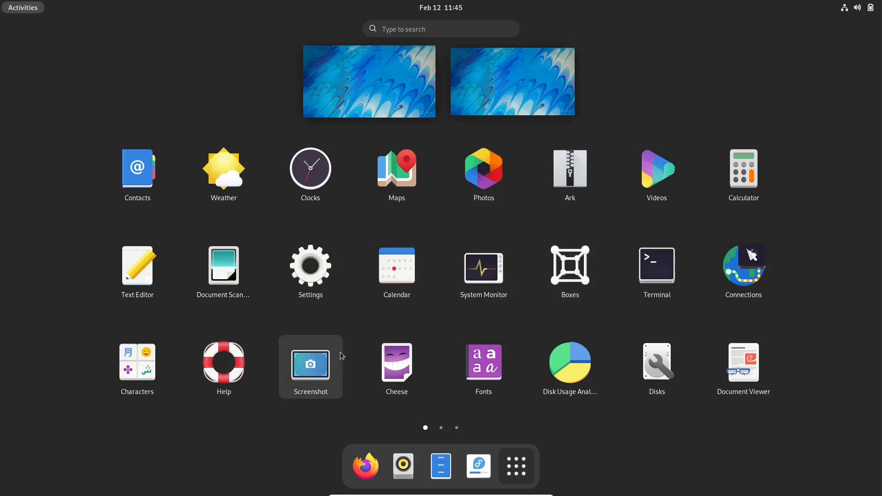
pyautogui.moveTo(442, 263)
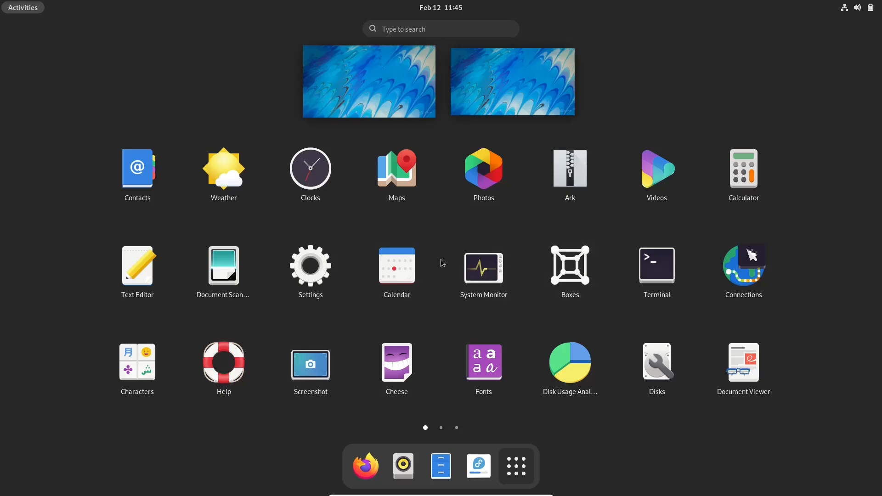
# Go to the app grid's second page and launch Lutris.
pyautogui.click(440, 428)
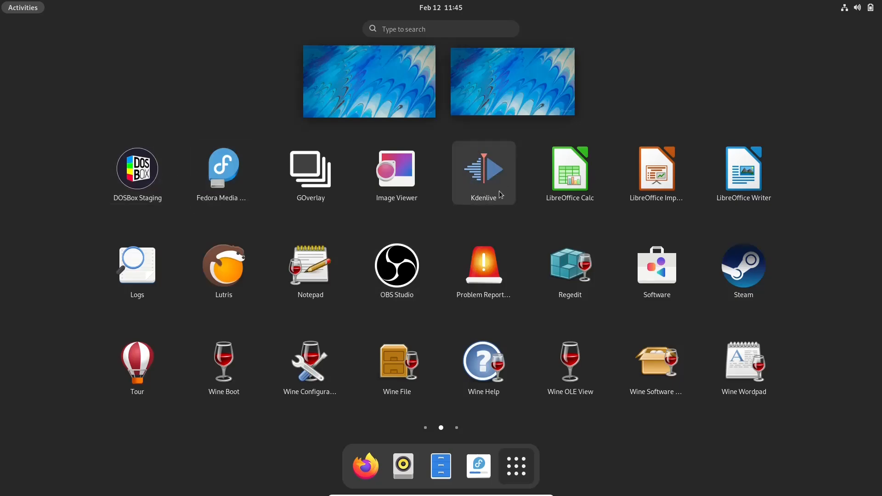
pyautogui.moveTo(743, 270)
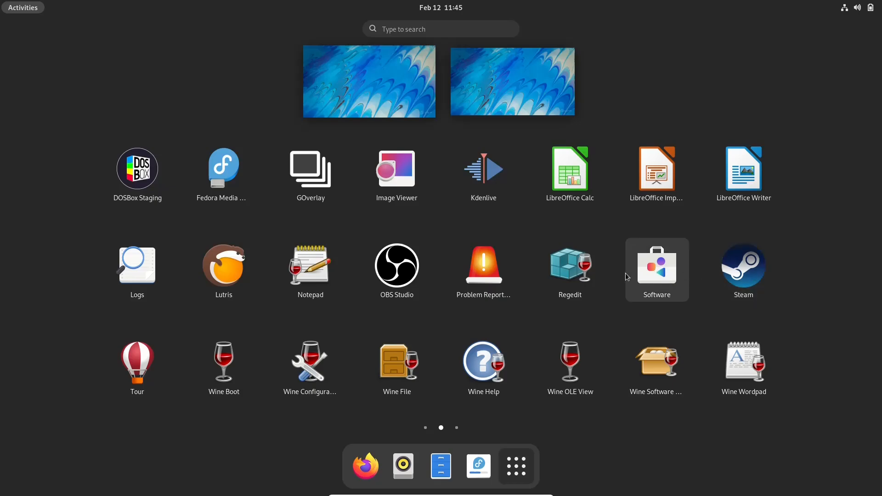
pyautogui.moveTo(397, 280)
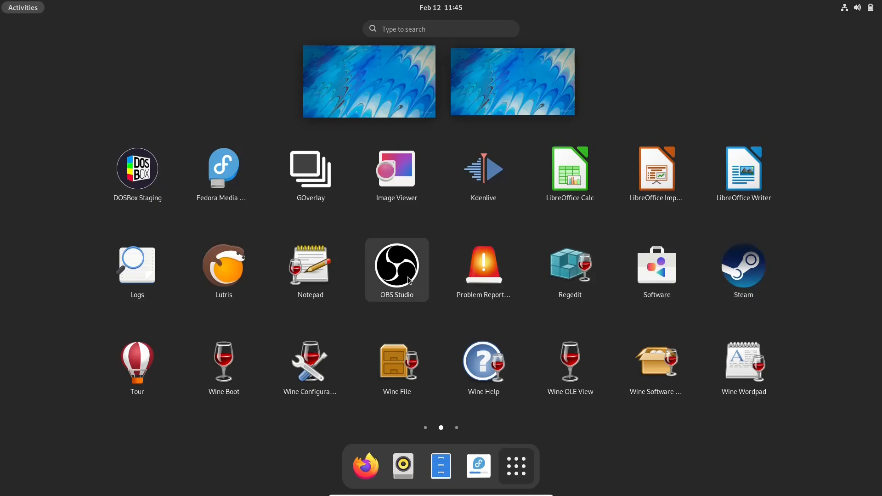
pyautogui.moveTo(394, 283)
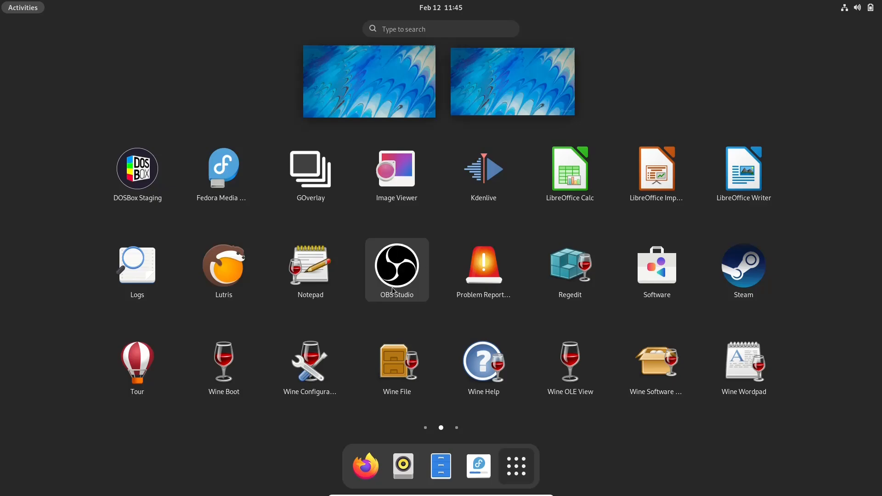
pyautogui.moveTo(223, 270)
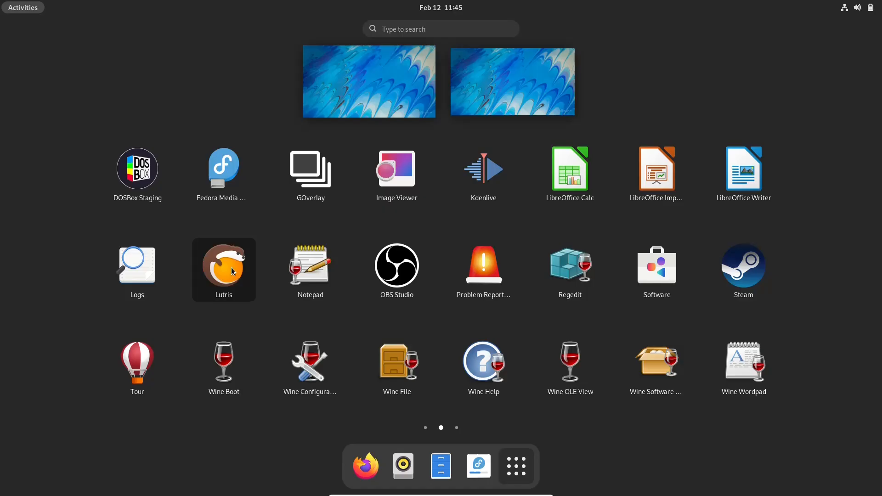
pyautogui.click(223, 270)
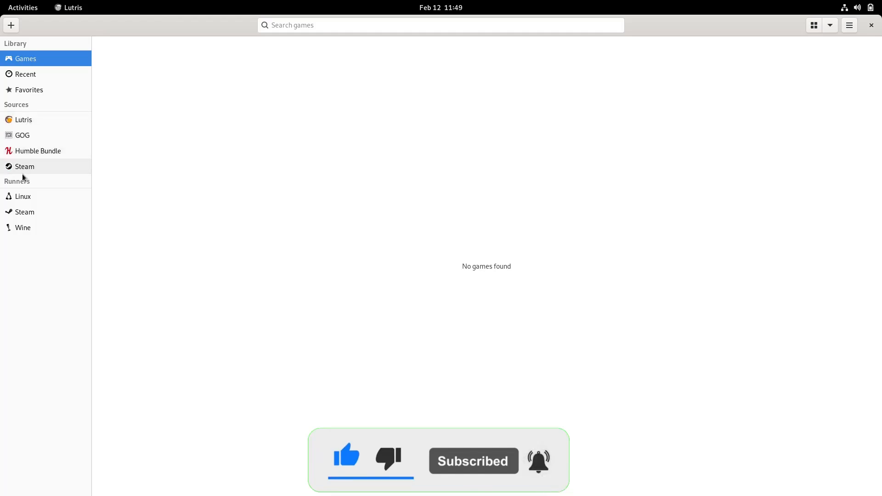
pyautogui.moveTo(23, 197)
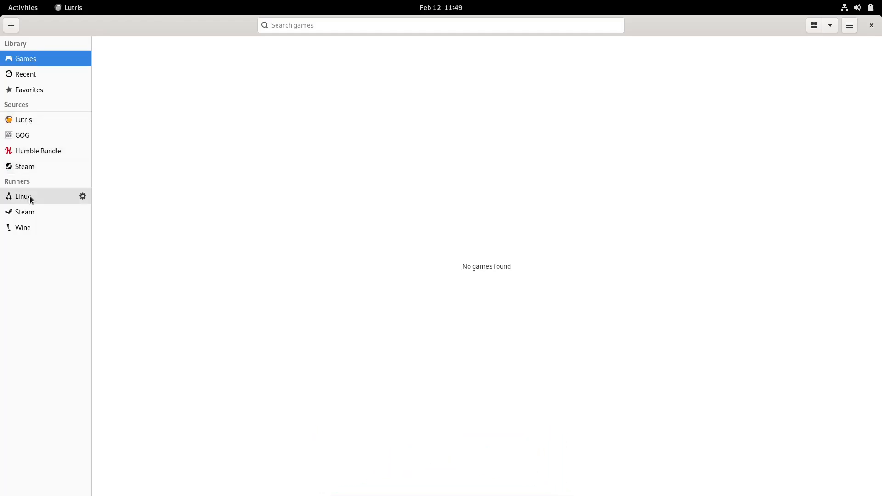
pyautogui.moveTo(22, 228)
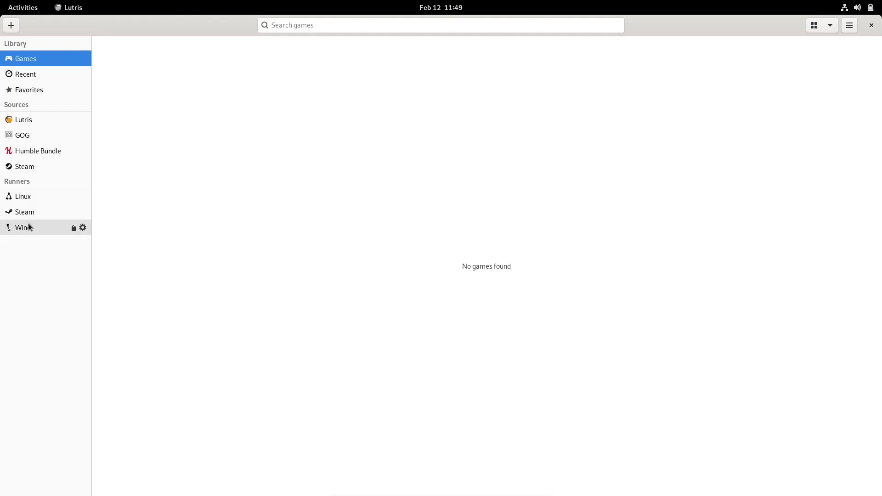
pyautogui.moveTo(359, 369)
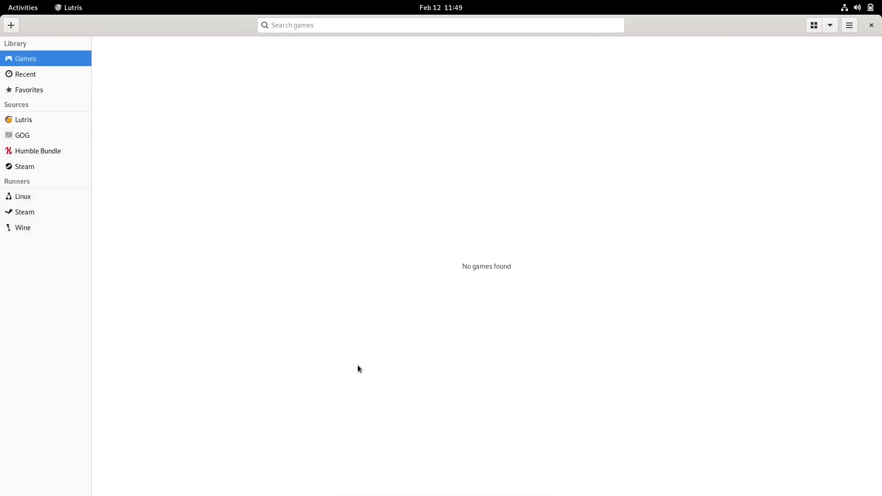
pyautogui.moveTo(645, 142)
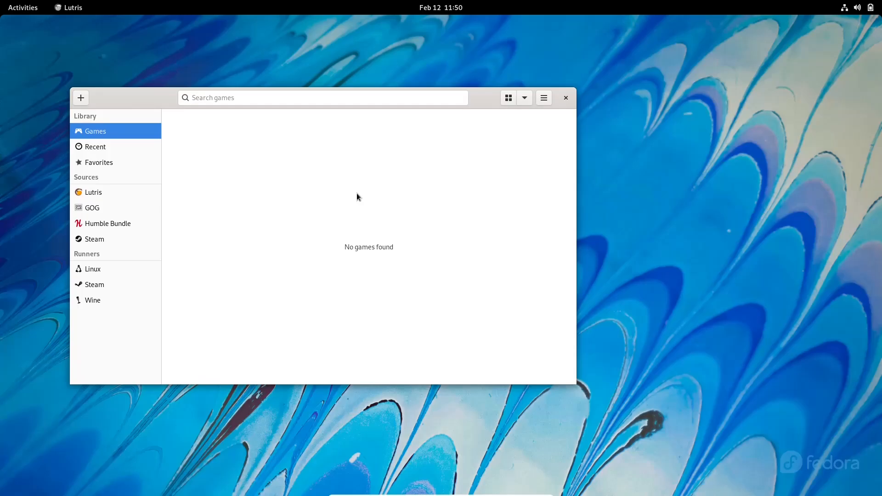
pyautogui.moveTo(572, 115)
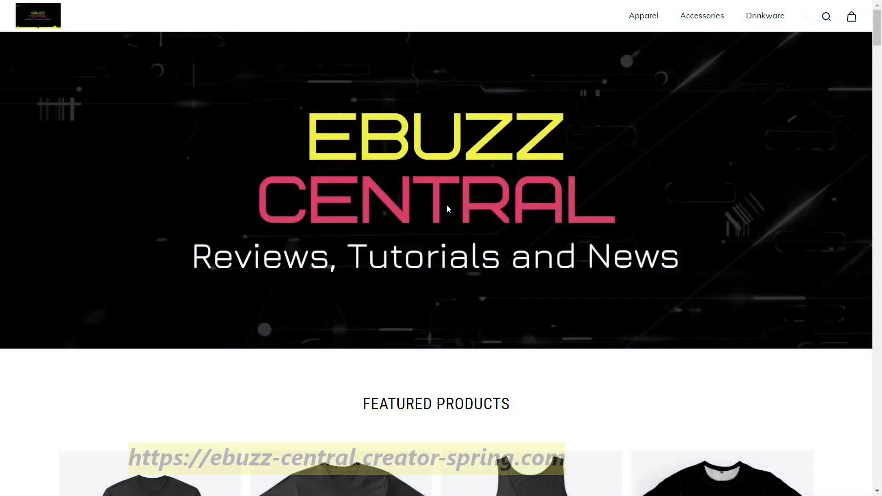
# Scroll through the eBuzz Central store page.
pyautogui.scroll(-3)
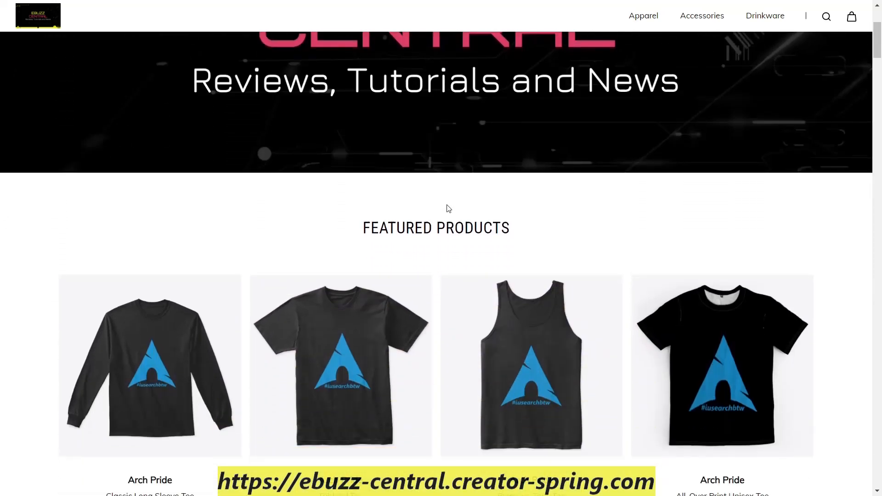
pyautogui.scroll(3)
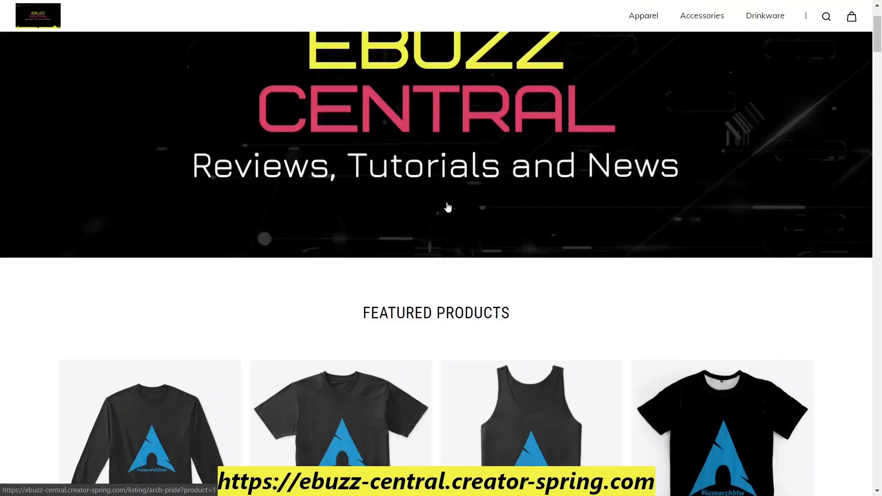
pyautogui.scroll(-3)
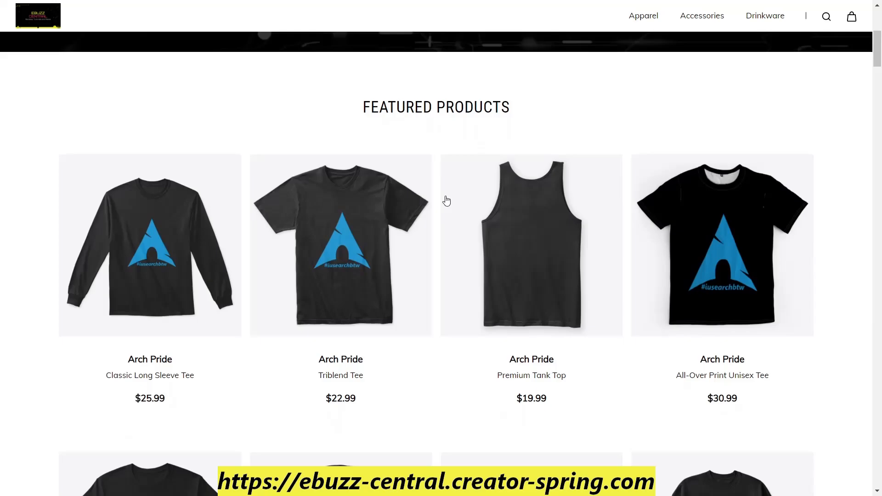
pyautogui.scroll(3)
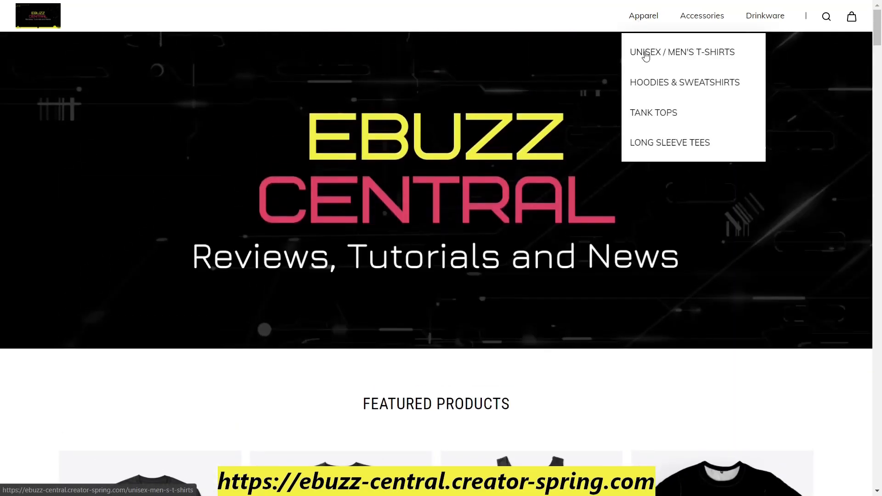
# Open the Unisex / Men's T-shirts category and browse its shirt listings.
pyautogui.click(682, 52)
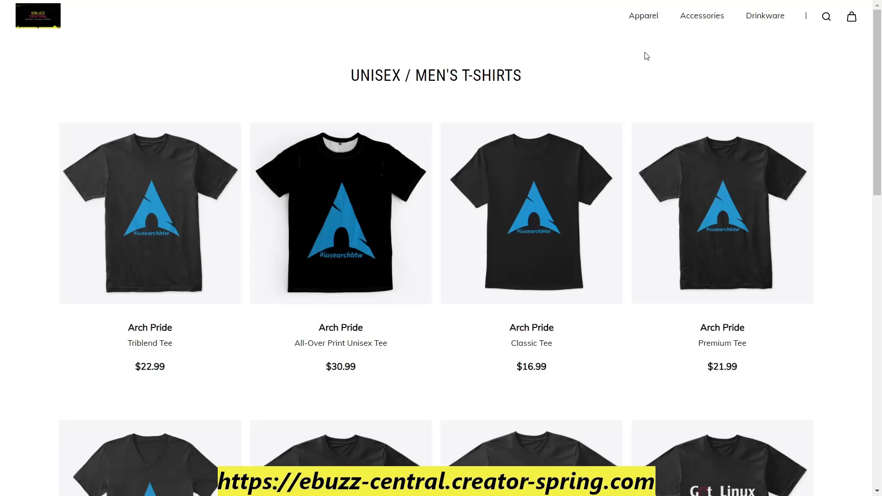
pyautogui.scroll(-3)
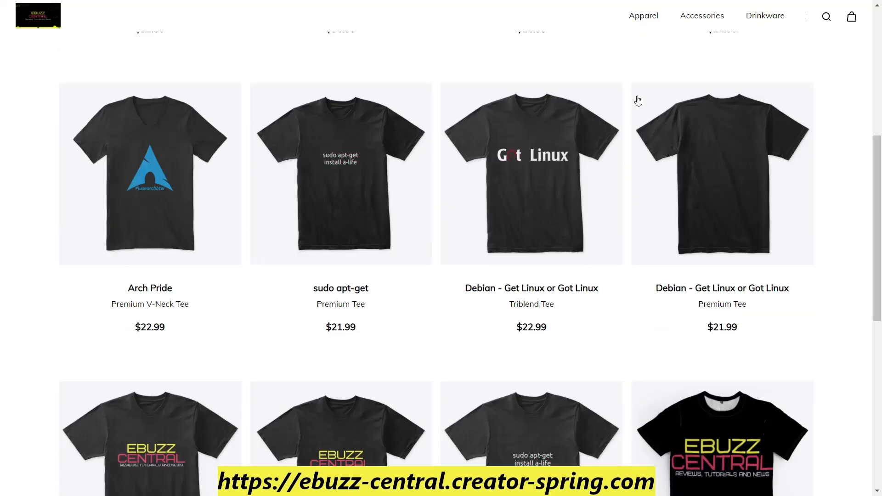
pyautogui.scroll(-3)
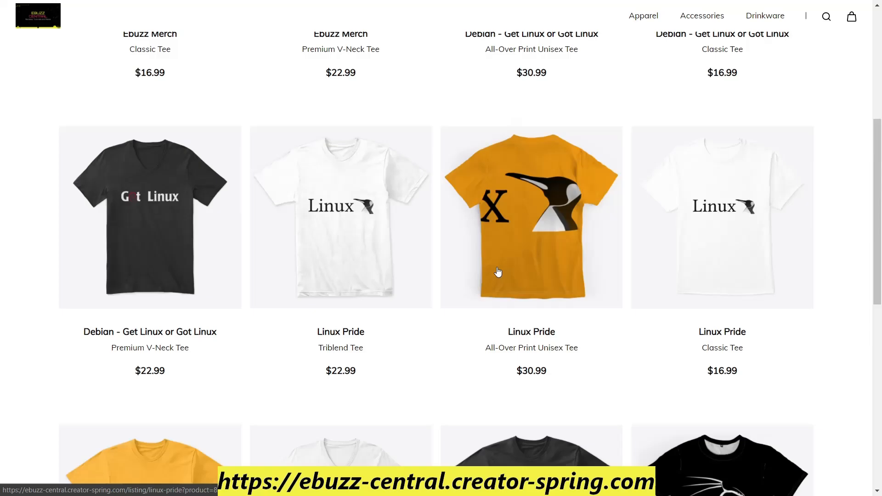
pyautogui.scroll(3)
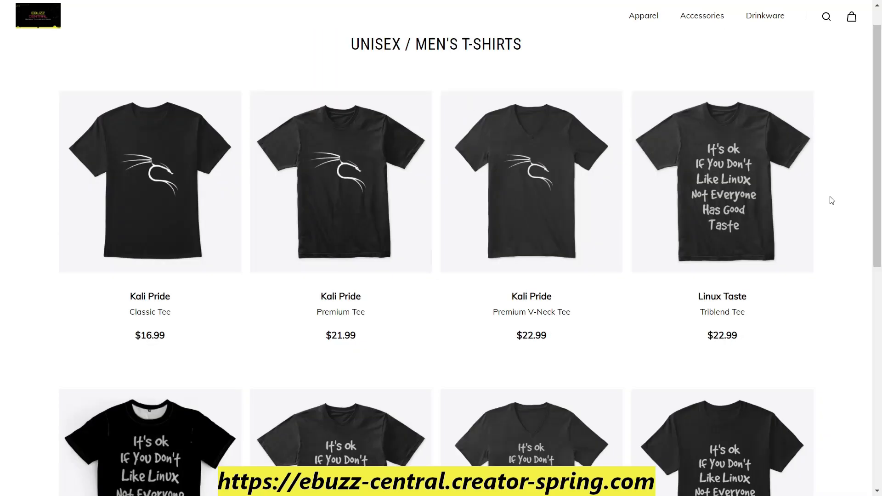
pyautogui.moveTo(804, 116)
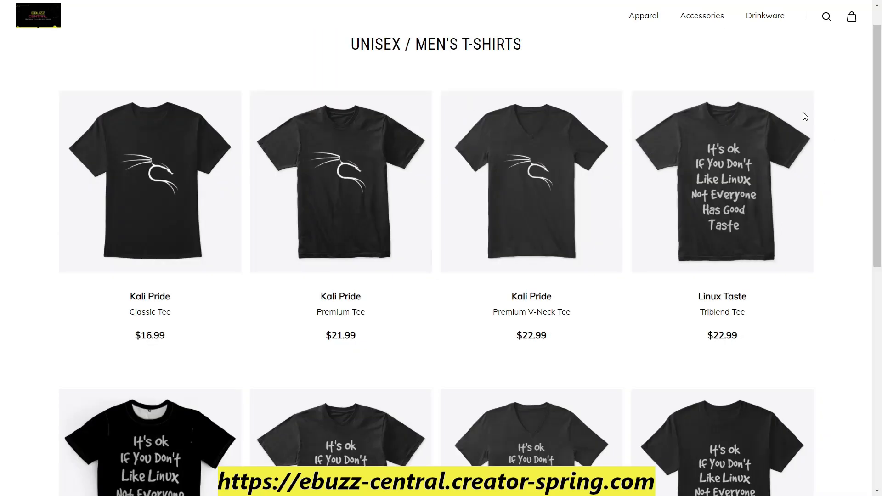
pyautogui.scroll(-3)
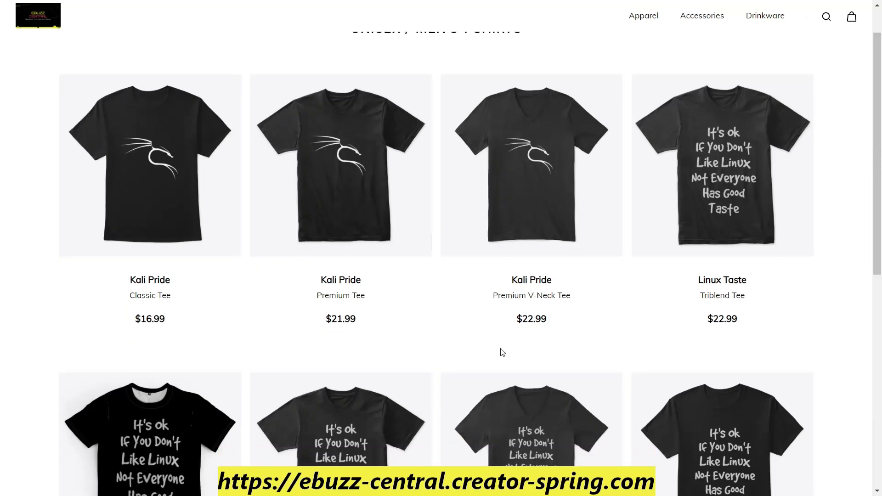
pyautogui.scroll(3)
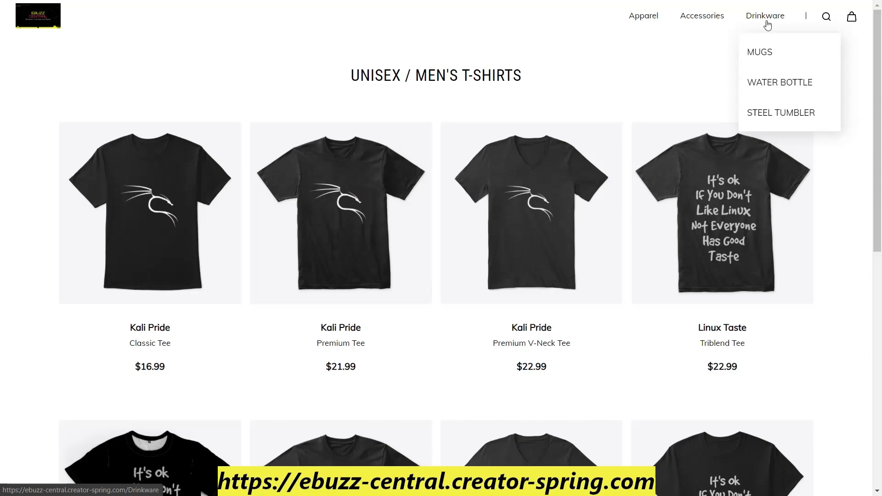
pyautogui.moveTo(551, 31)
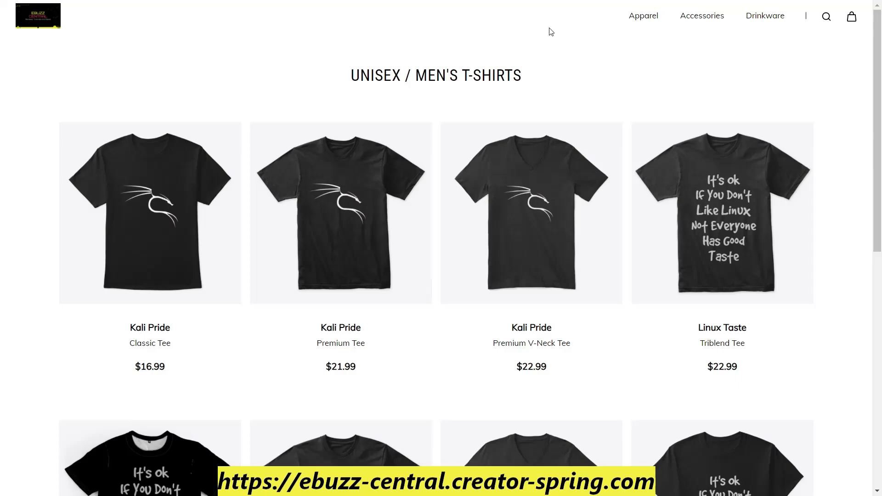
pyautogui.scroll(-3)
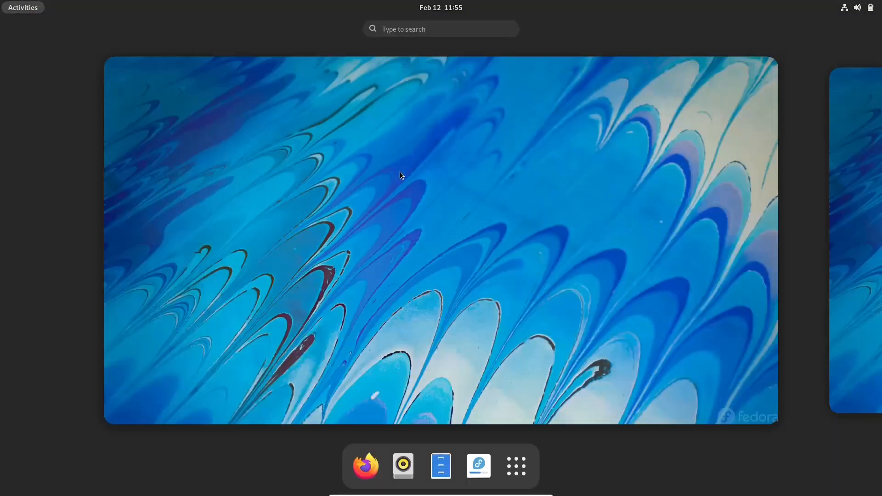
# Open the app grid and move to its second page with the Wine tools, Steam and LibreOffice.
pyautogui.click(515, 466)
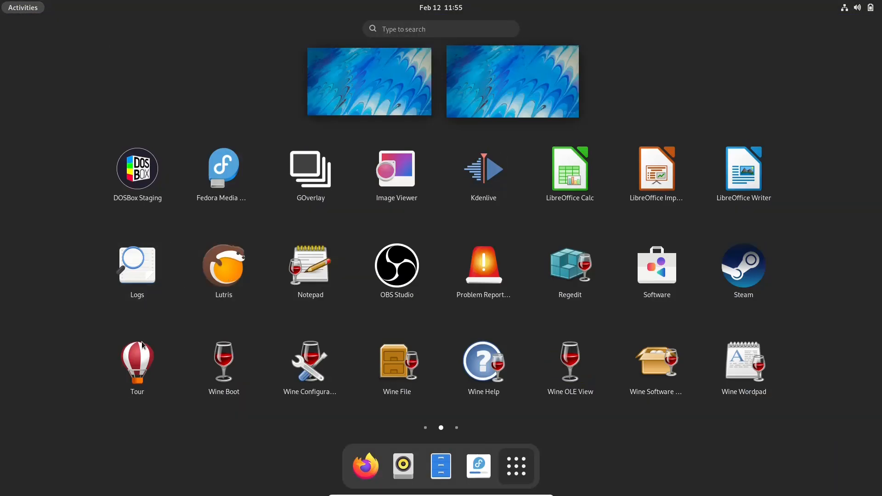
pyautogui.moveTo(224, 363)
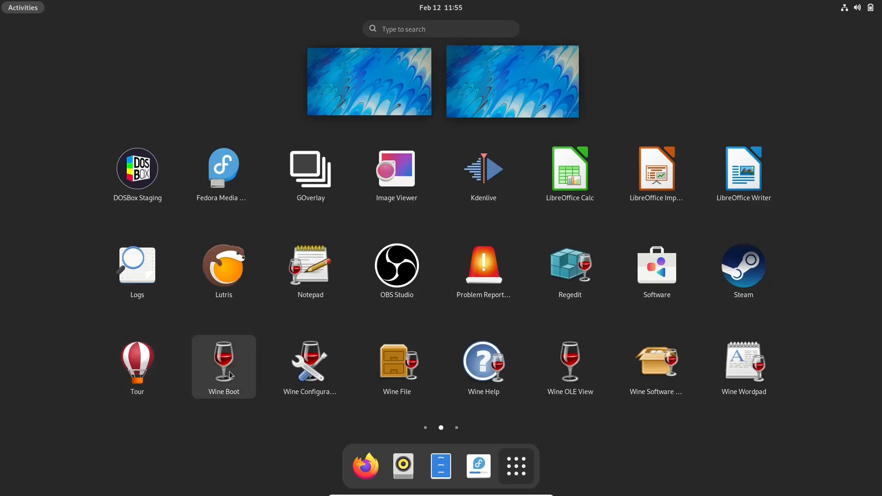
pyautogui.moveTo(310, 365)
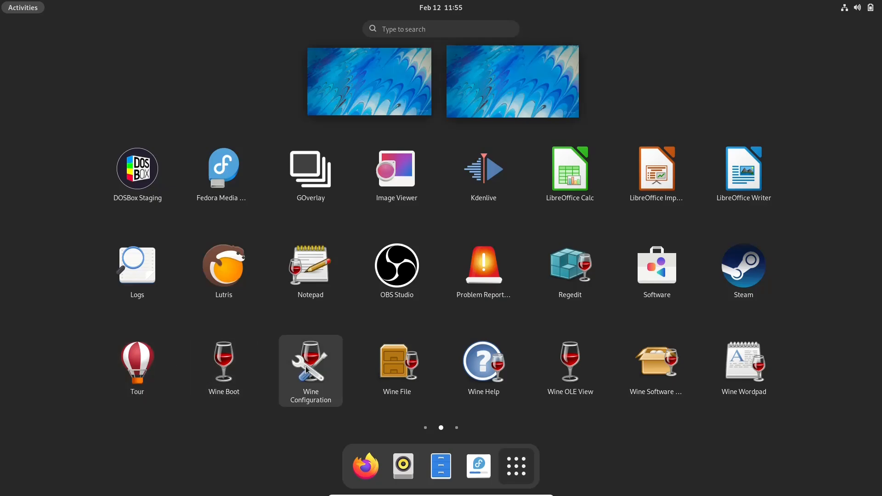
pyautogui.moveTo(483, 366)
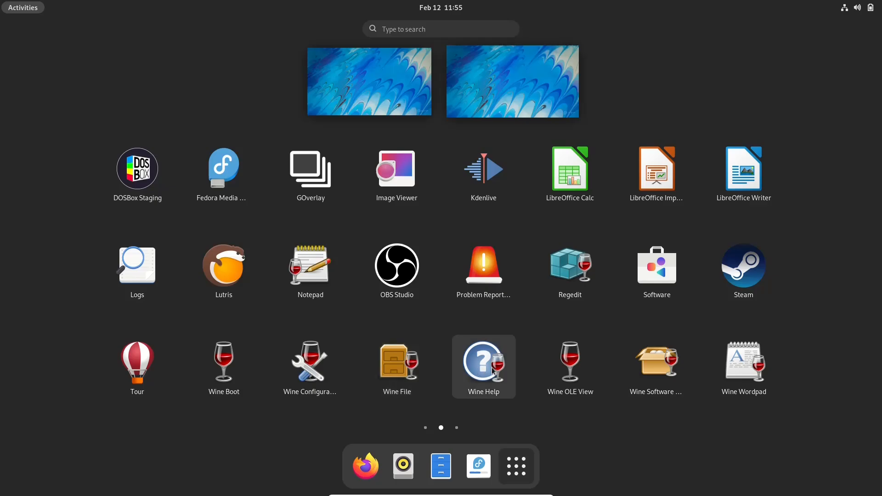
pyautogui.moveTo(657, 366)
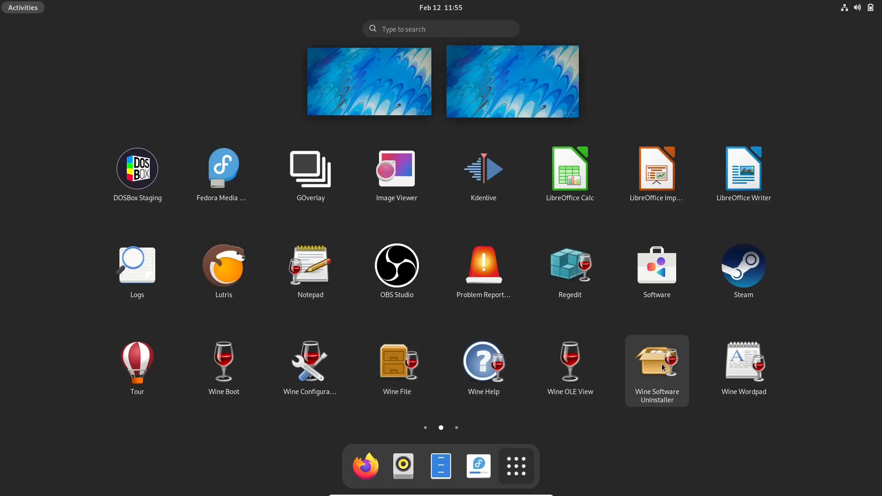
pyautogui.moveTo(744, 366)
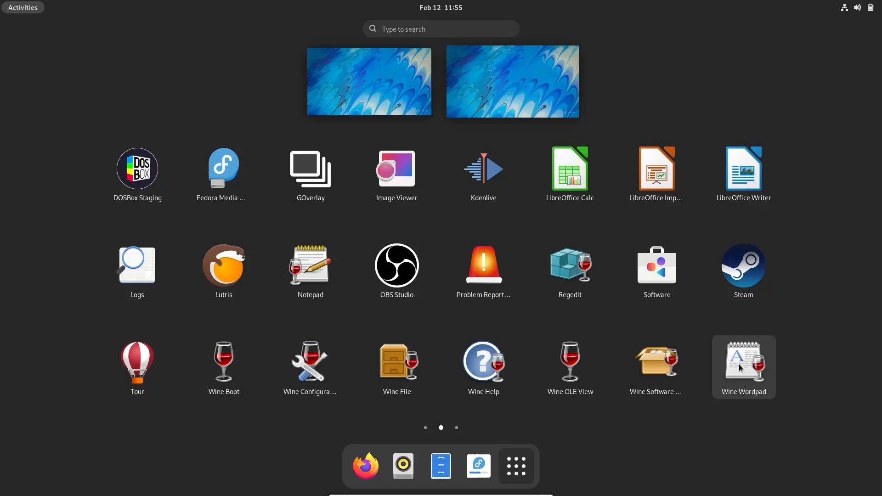
pyautogui.hscroll(3)
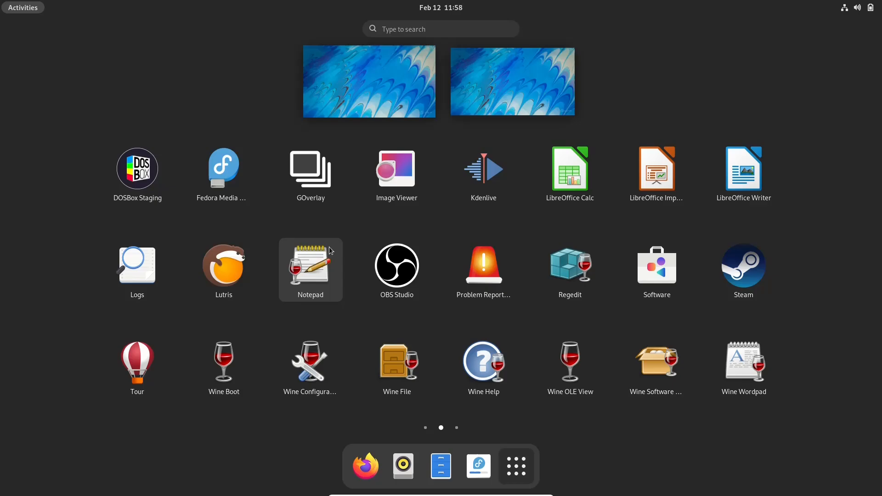
pyautogui.moveTo(396, 270)
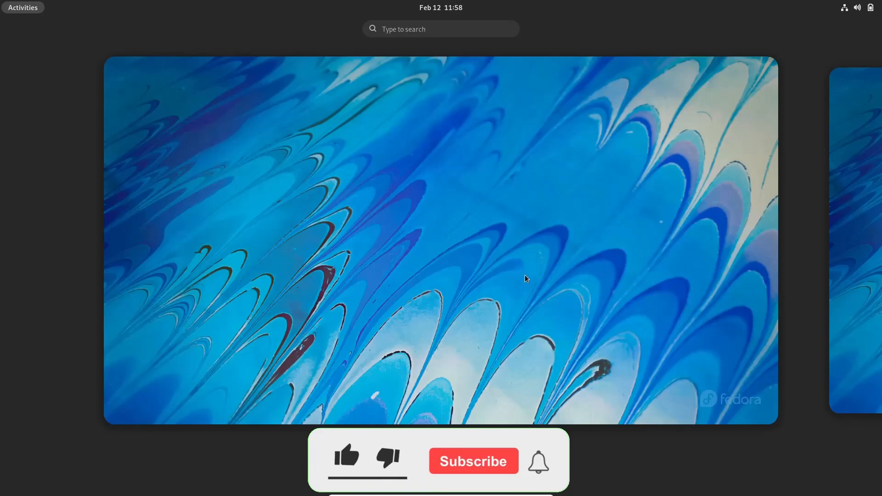
# Close the app grid and return to the empty workspace overview.
pyautogui.click(346, 455)
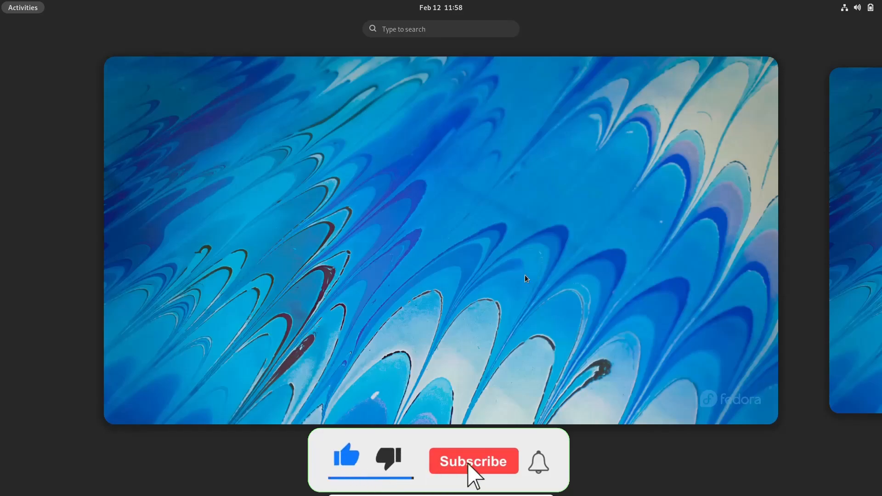
pyautogui.click(473, 461)
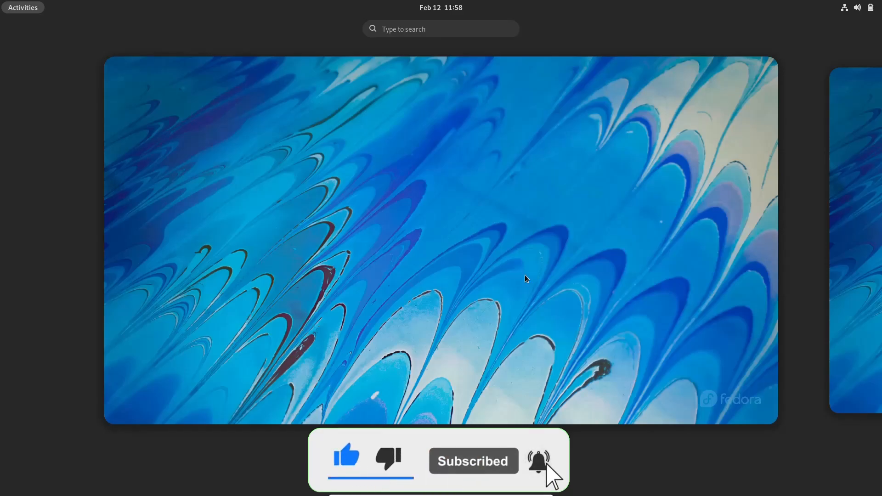